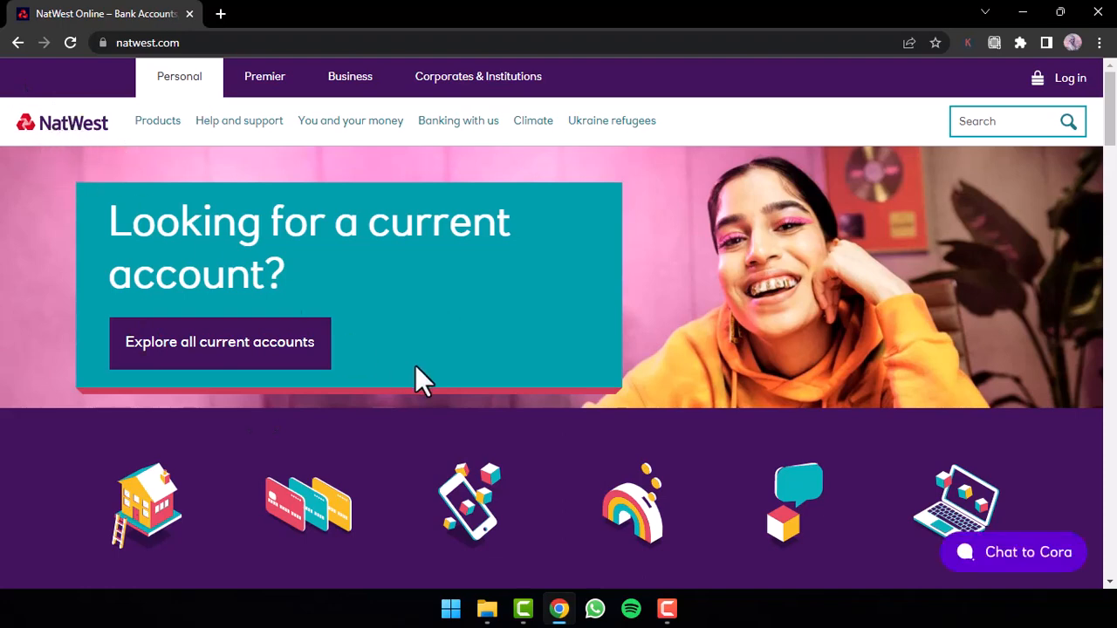
Go from the NatWest homepage to the Online Banking login page via Log in.
{"action": "left_click", "coordinate": [1069, 77]}
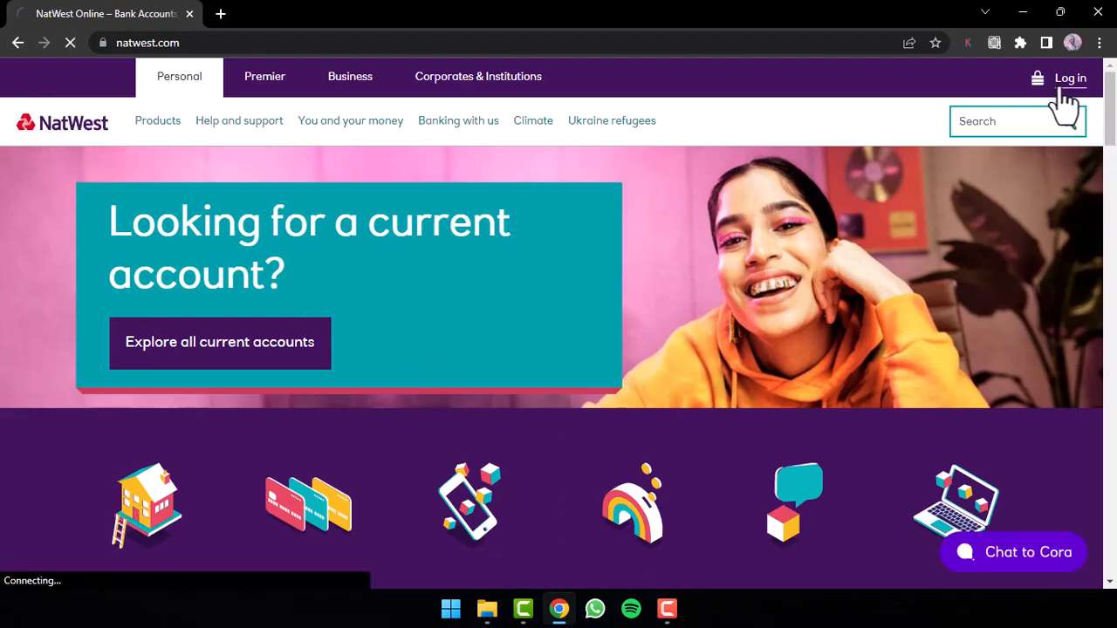
{"action": "left_click", "coordinate": [1070, 77]}
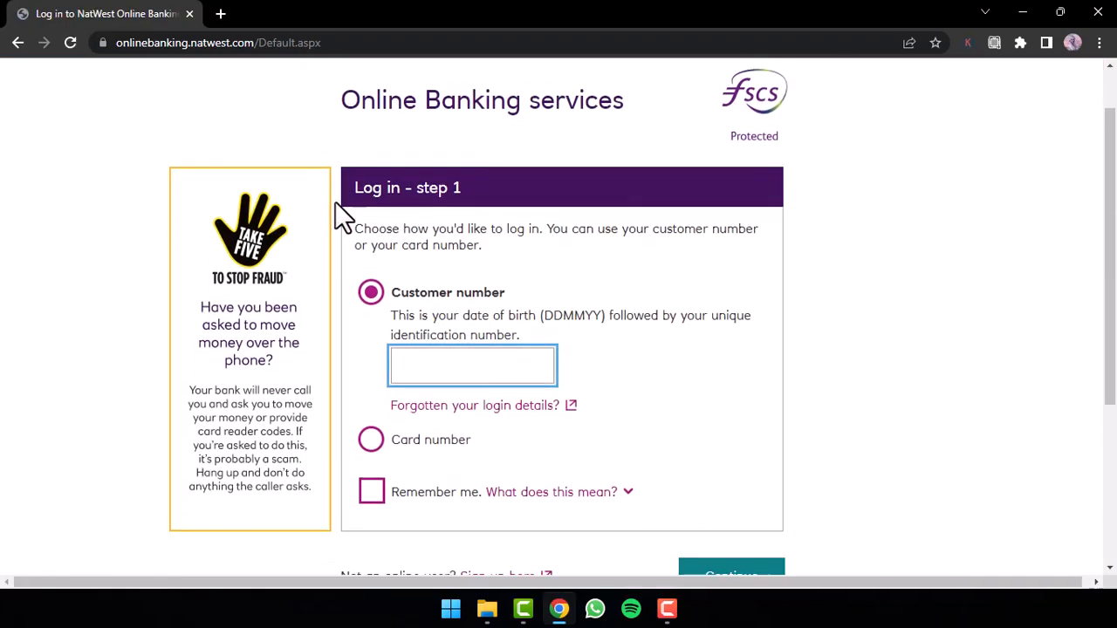
Scroll down the 'Log in - step 1' page to view the login options.
{"action": "scroll", "scroll_direction": "down", "scroll_amount": 3}
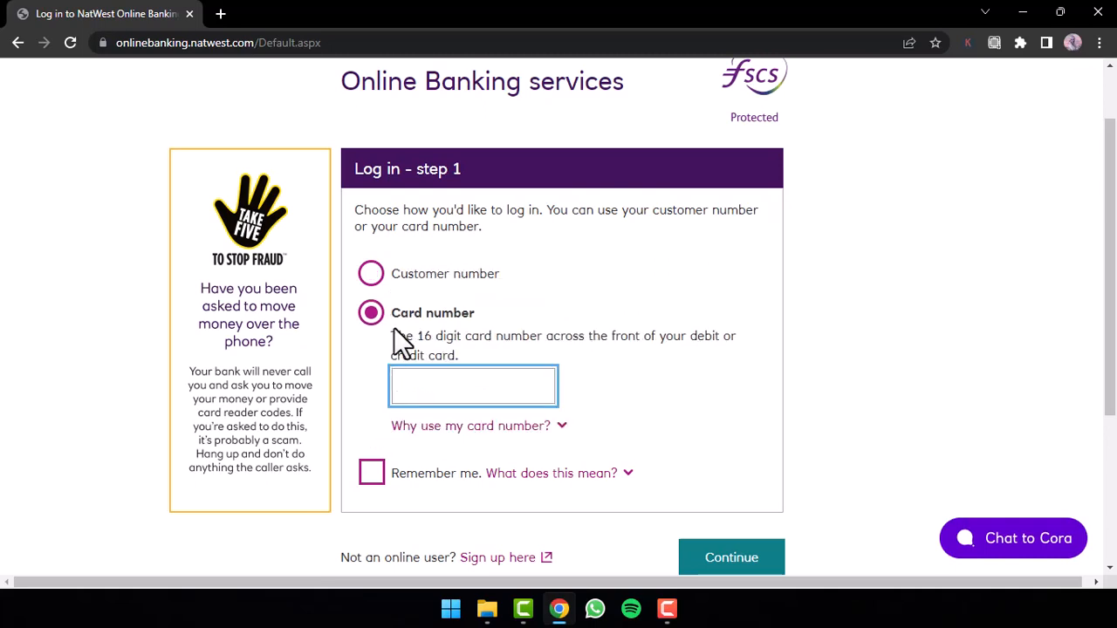
{"action": "mouse_move", "coordinate": [479, 340]}
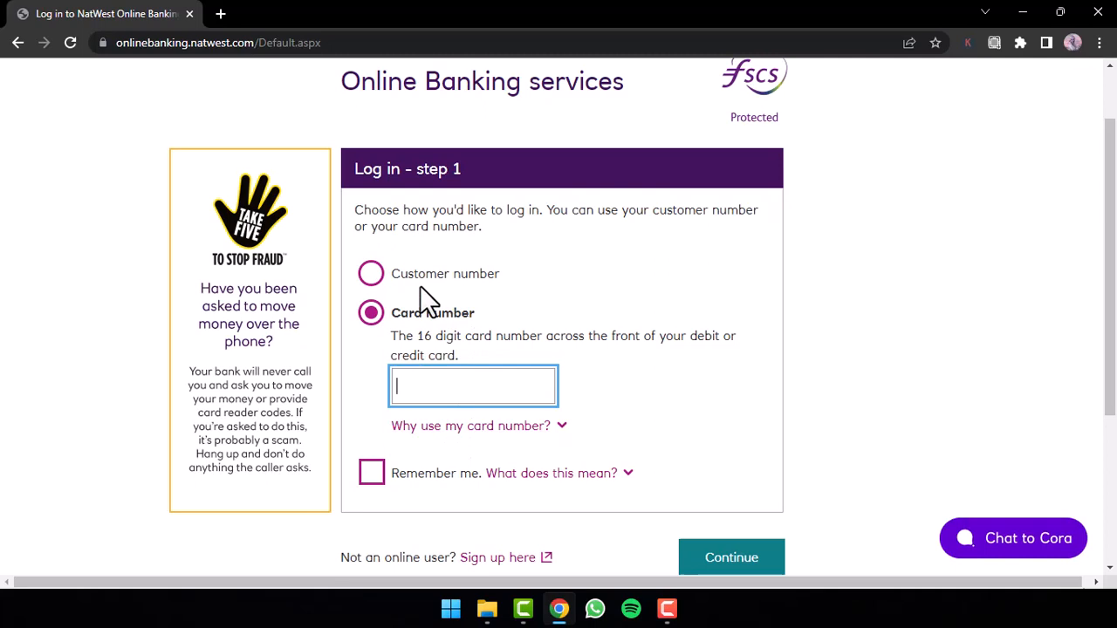
{"action": "mouse_move", "coordinate": [375, 313]}
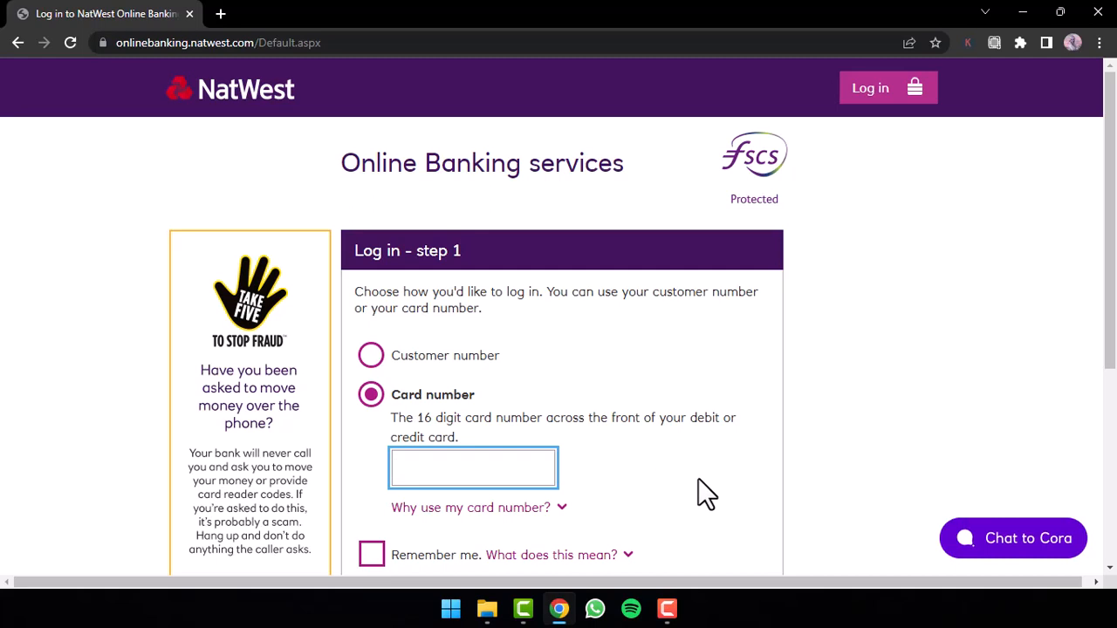
{"action": "left_click", "coordinate": [473, 468]}
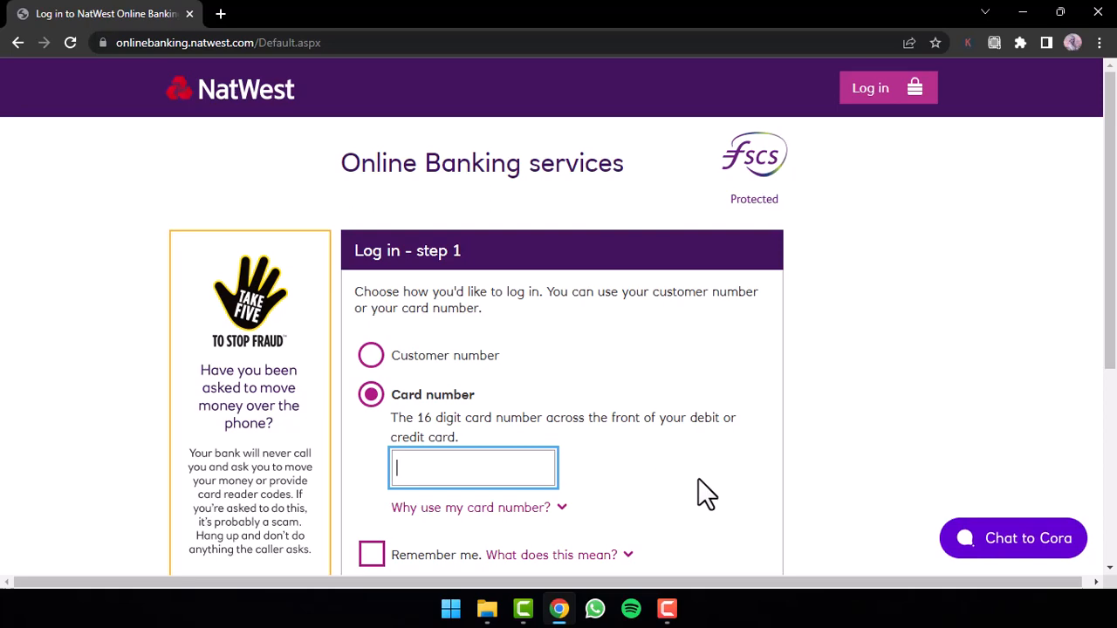